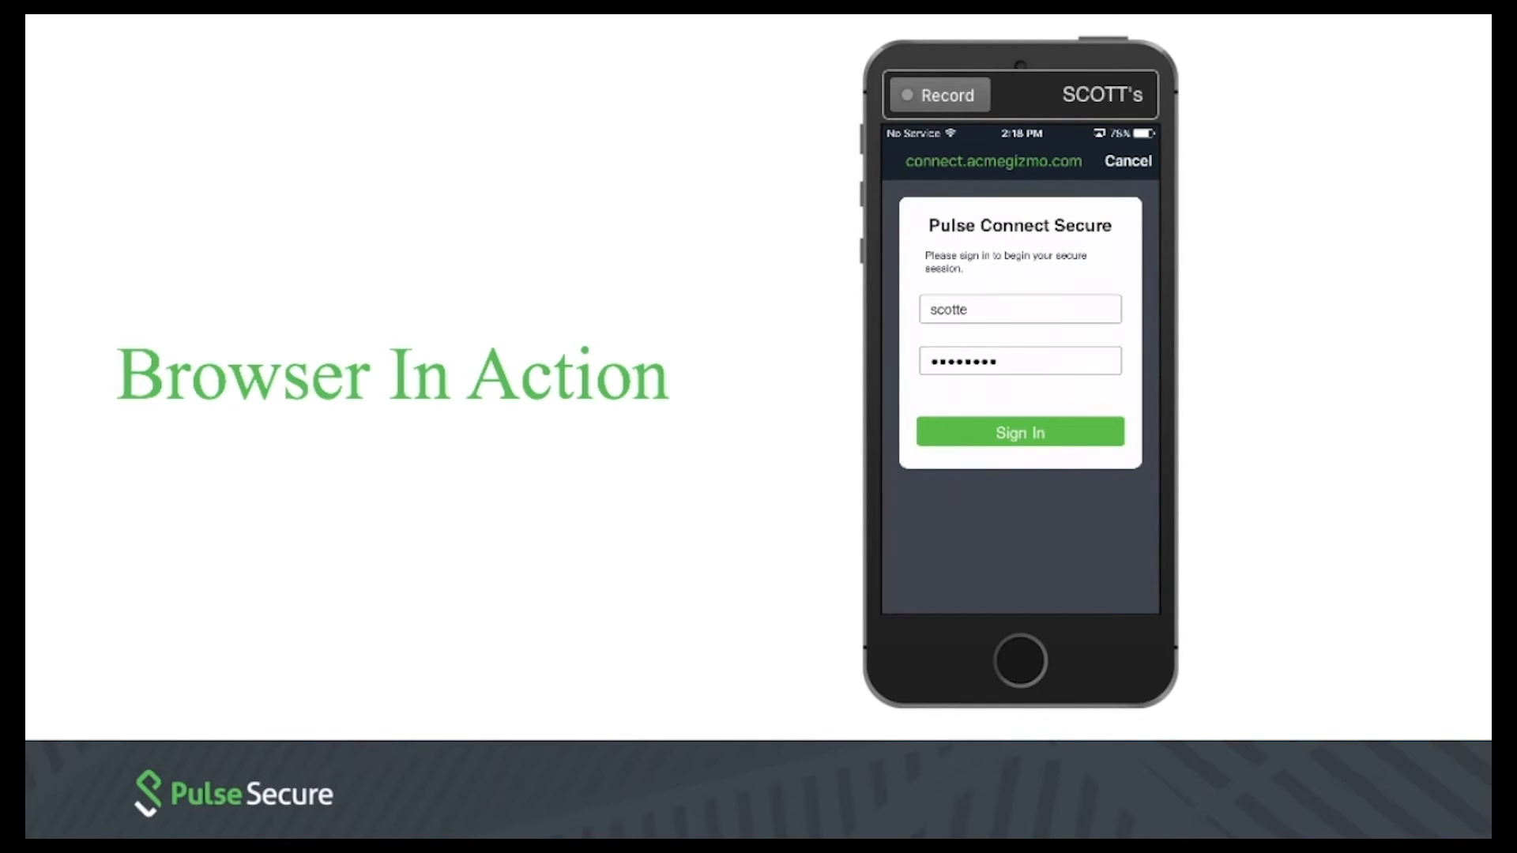
Step: Sign in to the connect.acmegizmo.com gateway and connect the VPN to reach a blank page
click(1021, 432)
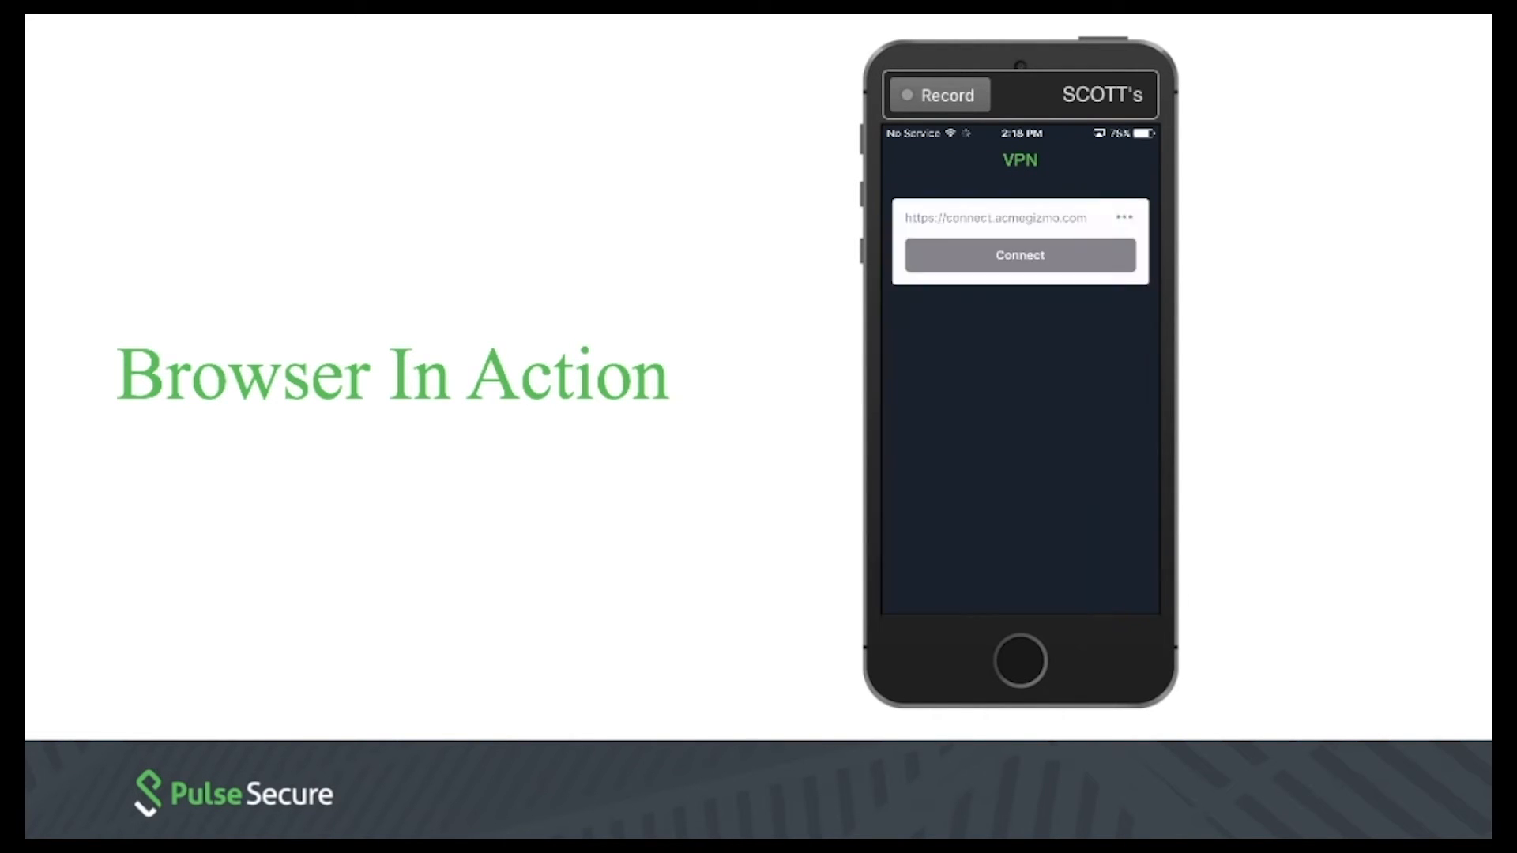
click(1021, 254)
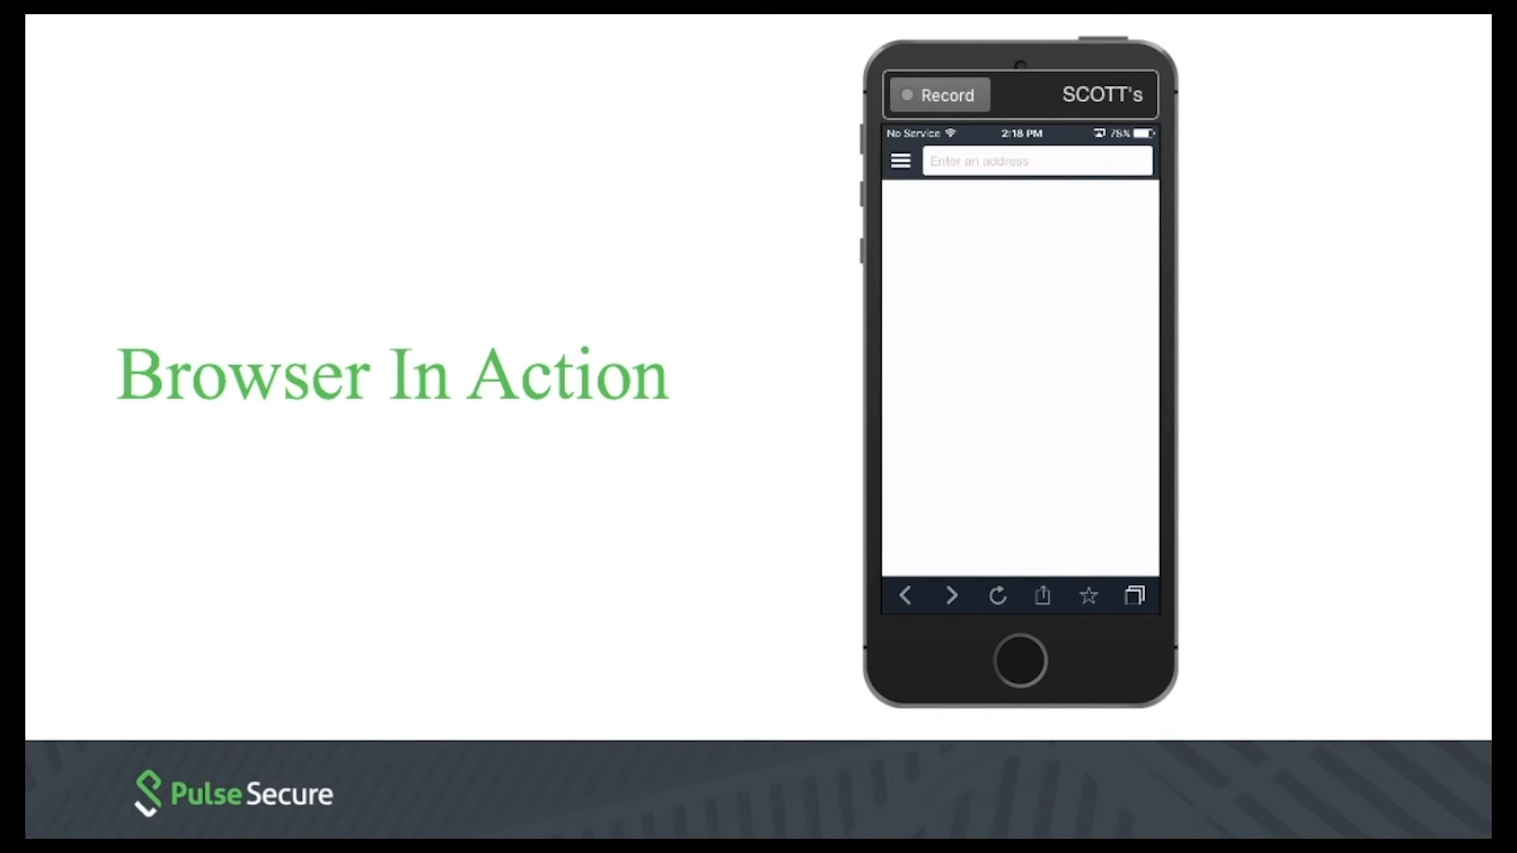
Step: View the role bookmarks (SharePoint, Outlook Web Access) from the Favorites menu
click(899, 161)
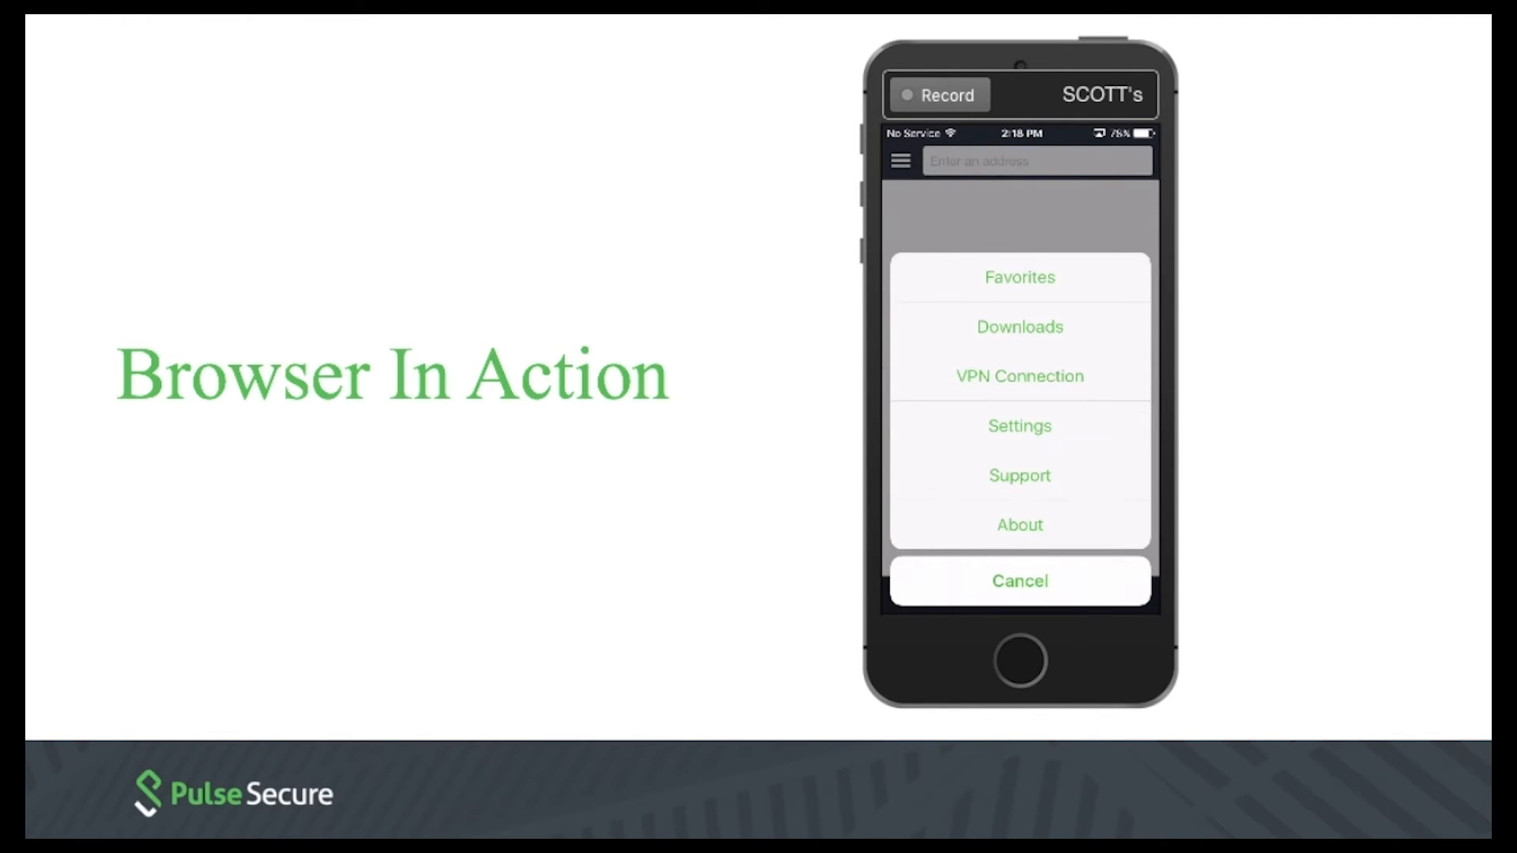
click(1019, 277)
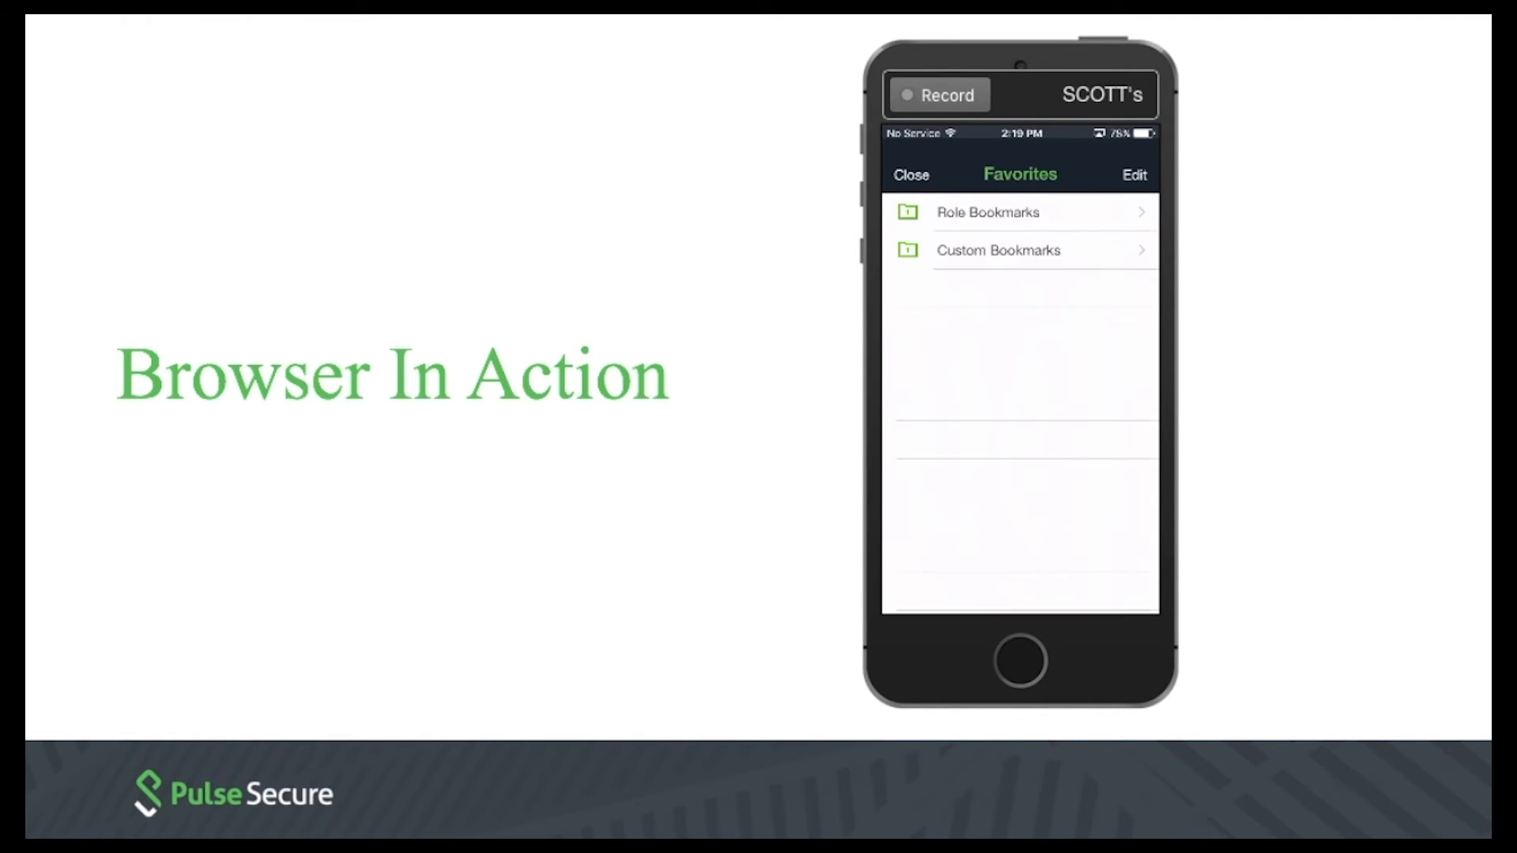
click(988, 212)
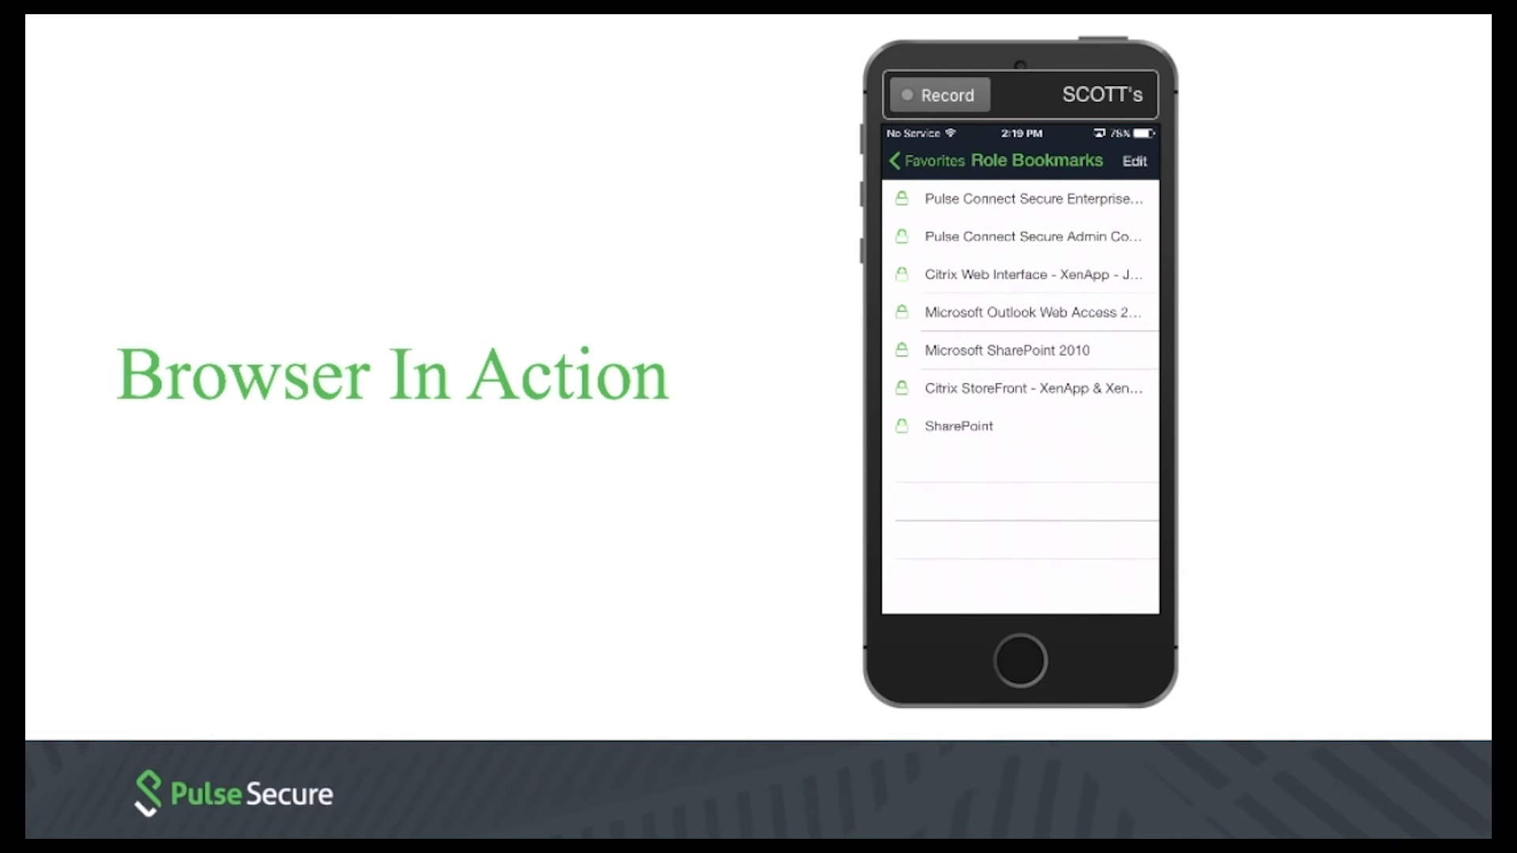
Step: Return to Favorites and show the empty Custom Bookmarks folder
click(928, 161)
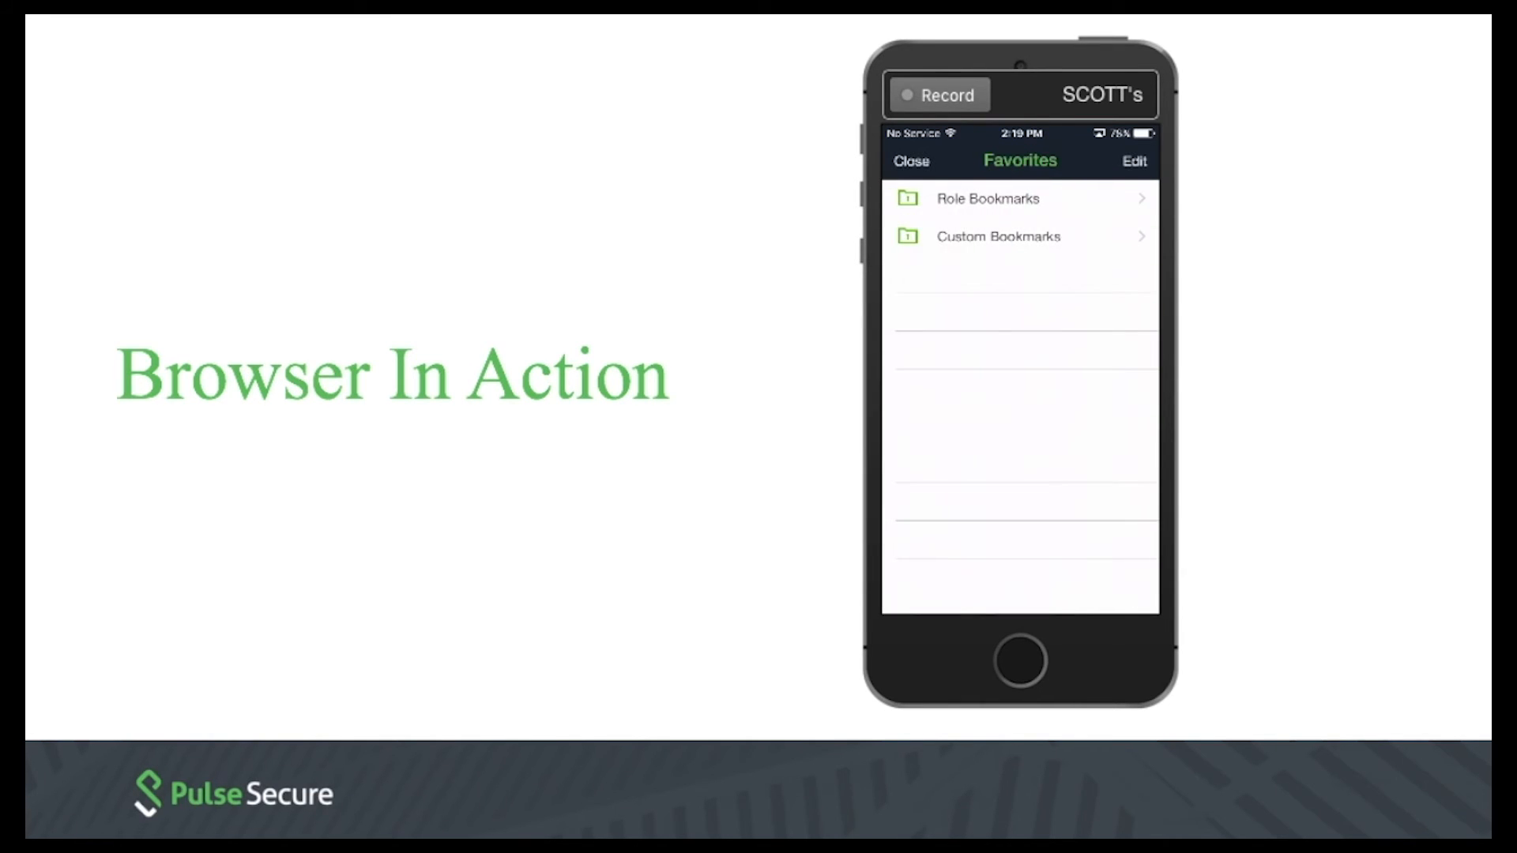
click(998, 237)
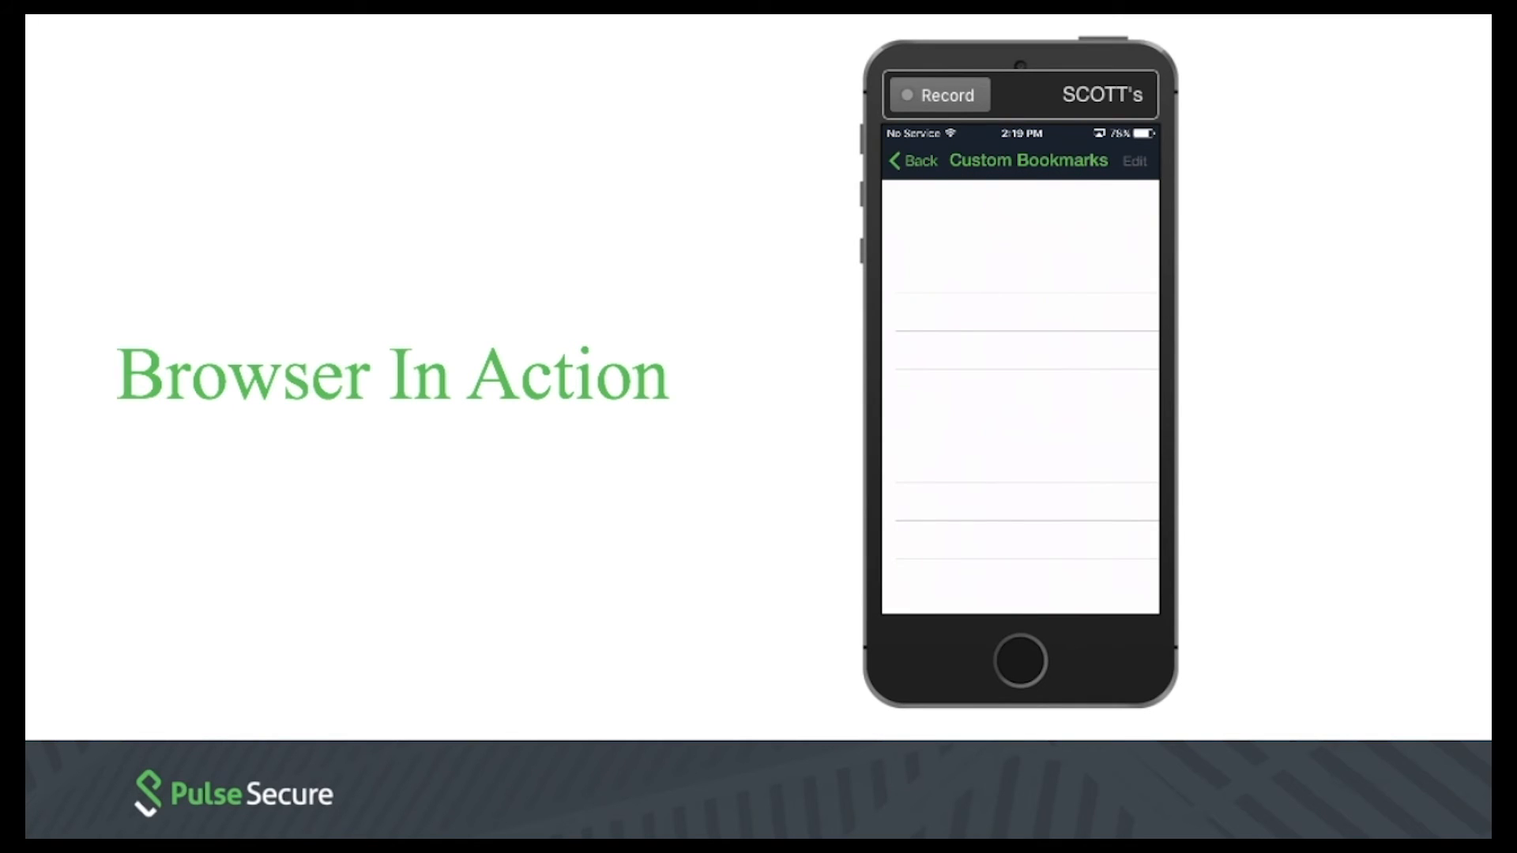